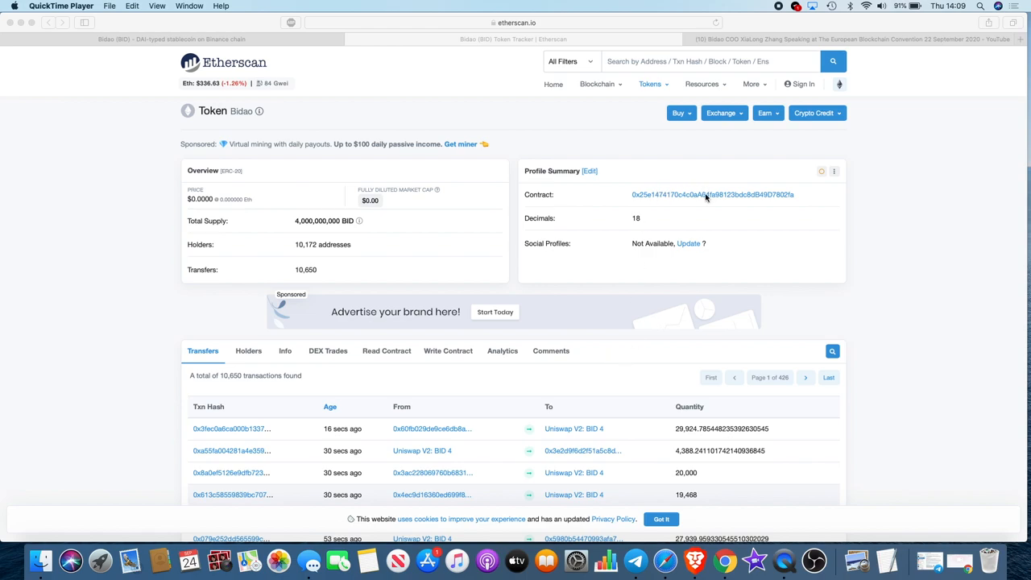
mouse_move(822, 191)
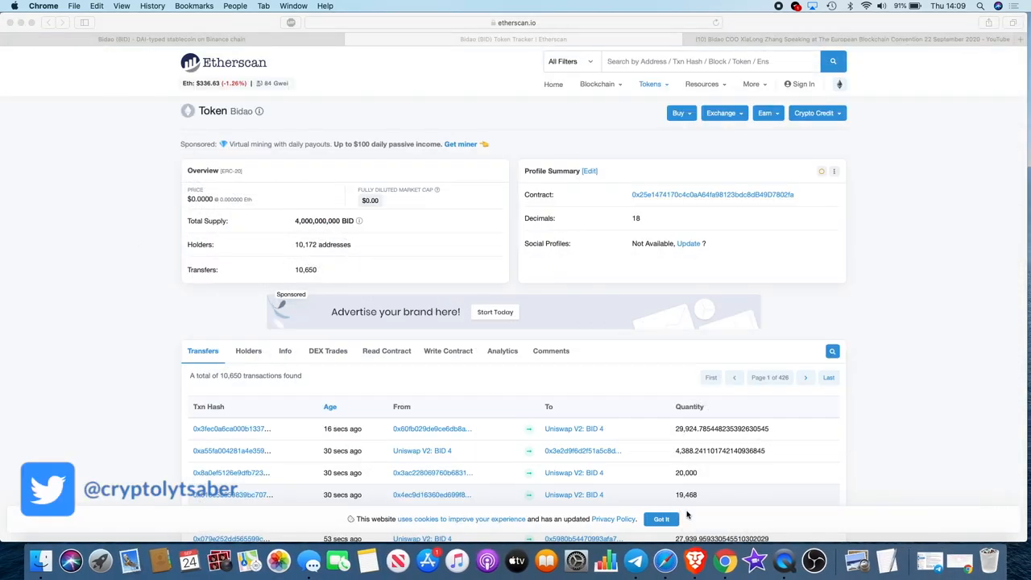
mouse_move(915, 577)
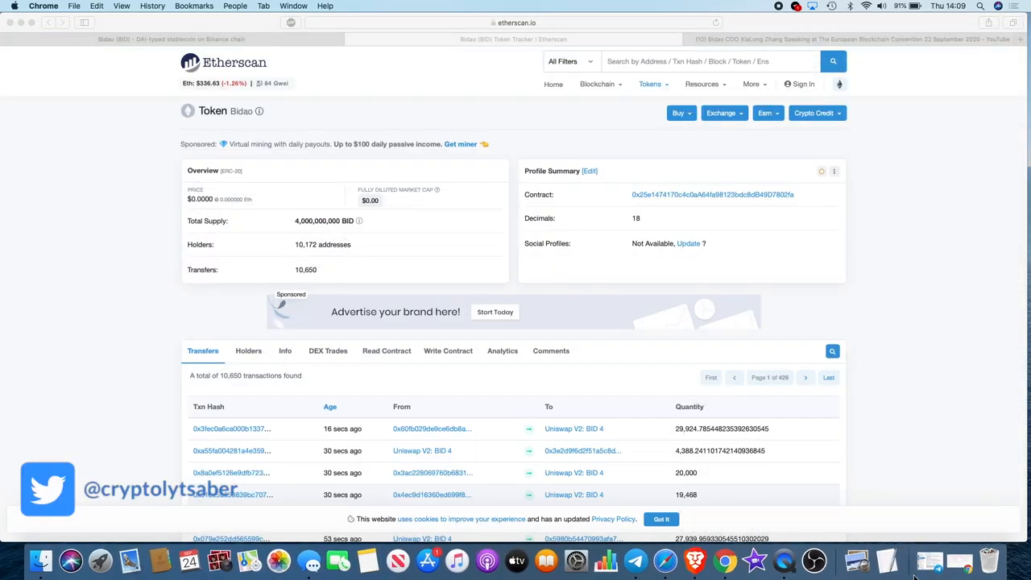
mouse_move(929, 561)
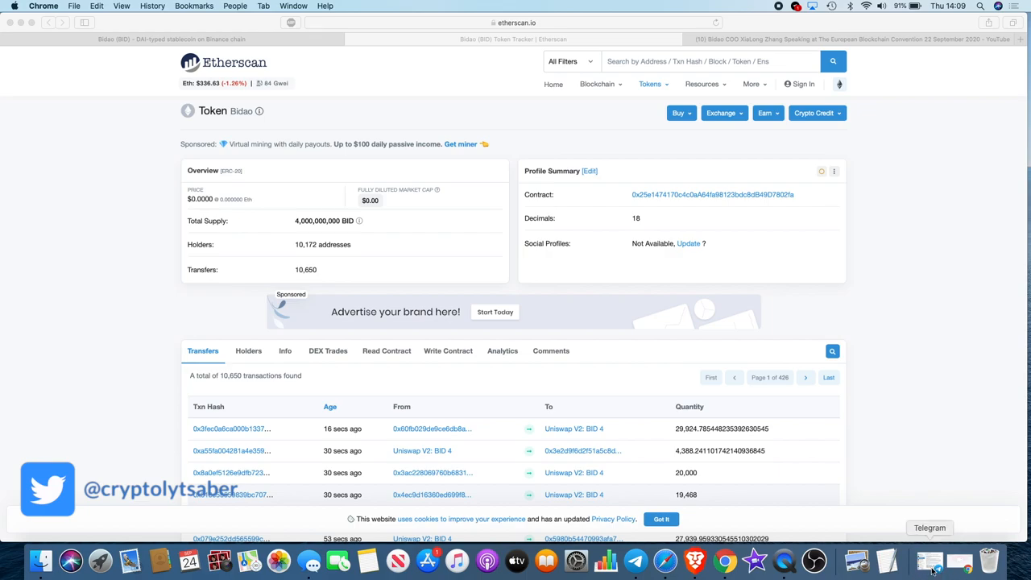
Bring Telegram forward, peek at the archived chats, and return to the main chat list
left_click(928, 561)
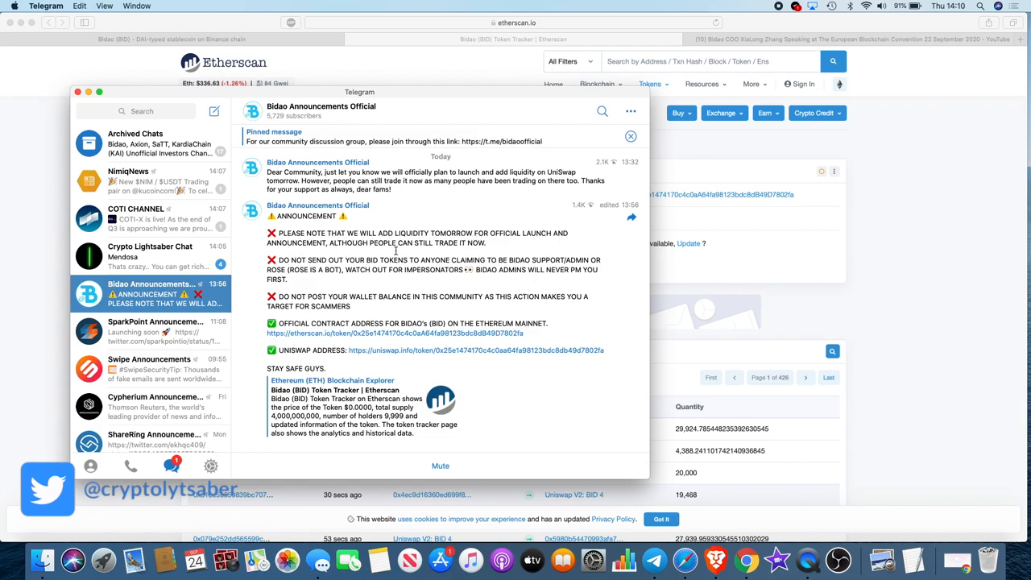
mouse_move(442, 257)
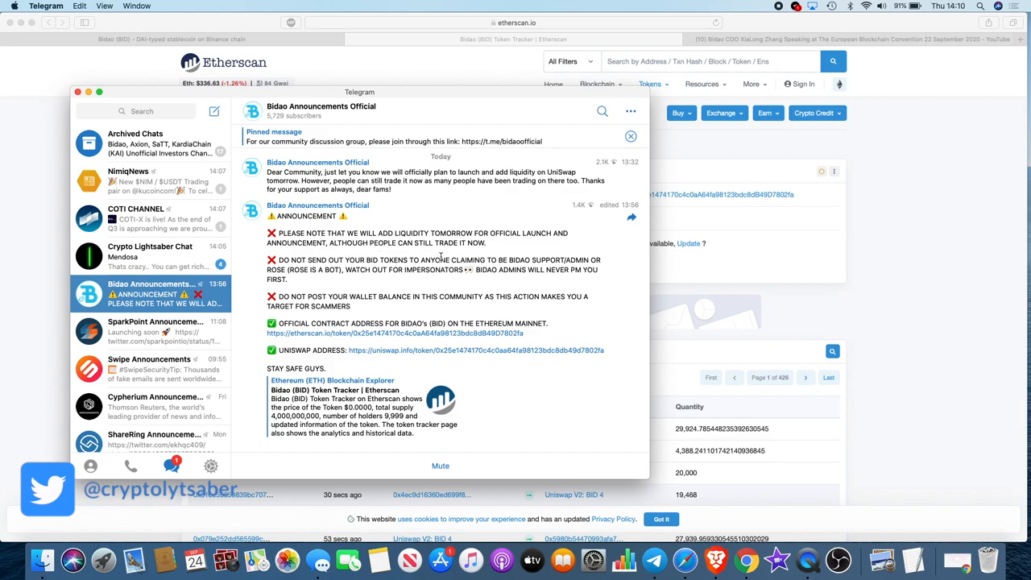
mouse_move(519, 269)
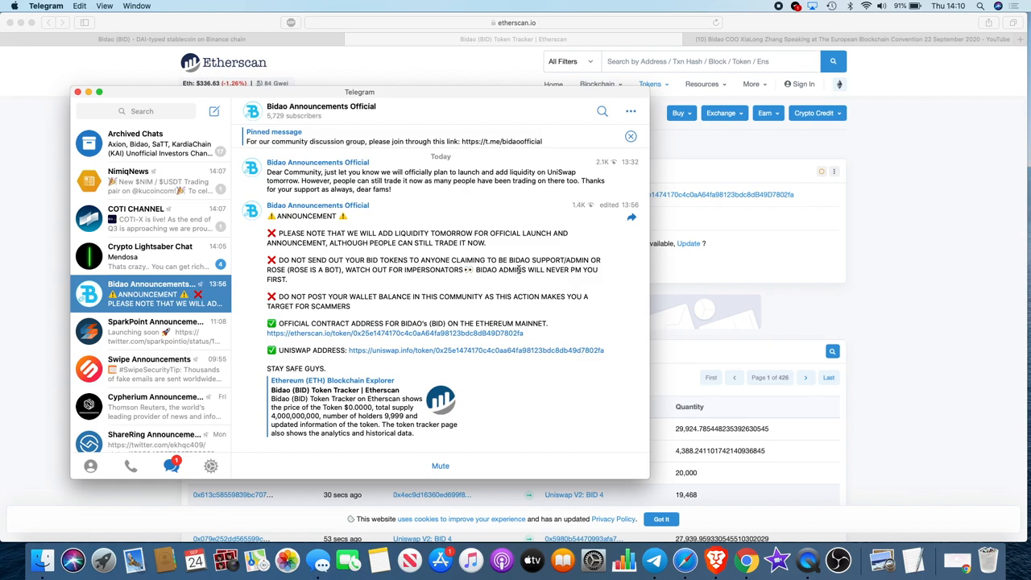
mouse_move(358, 308)
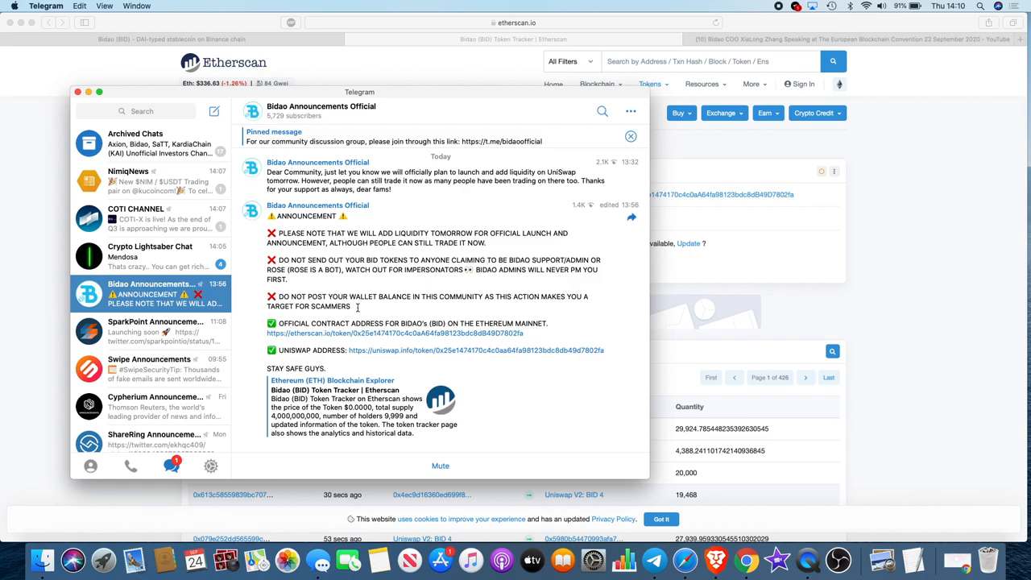
mouse_move(403, 308)
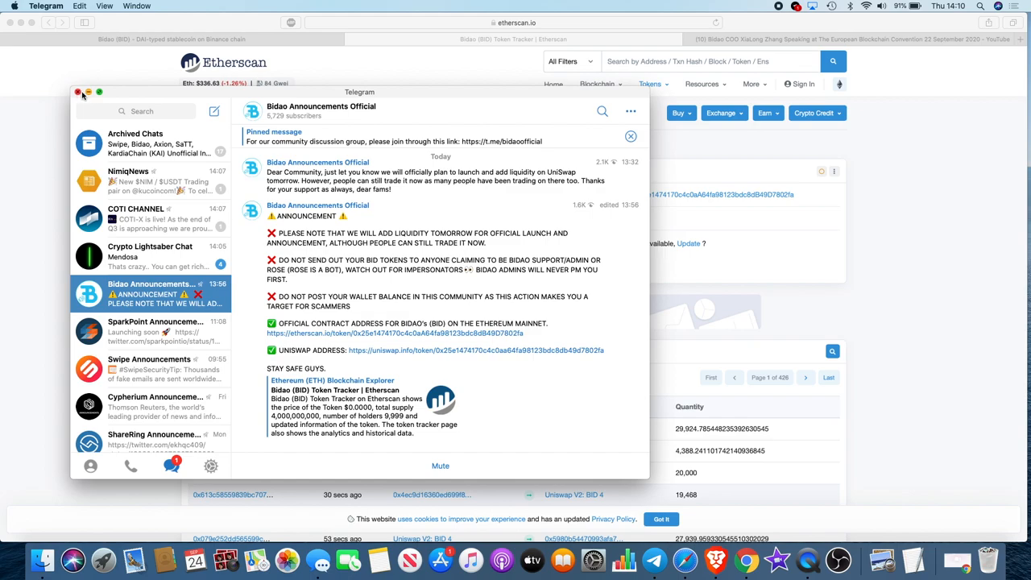
mouse_move(144, 137)
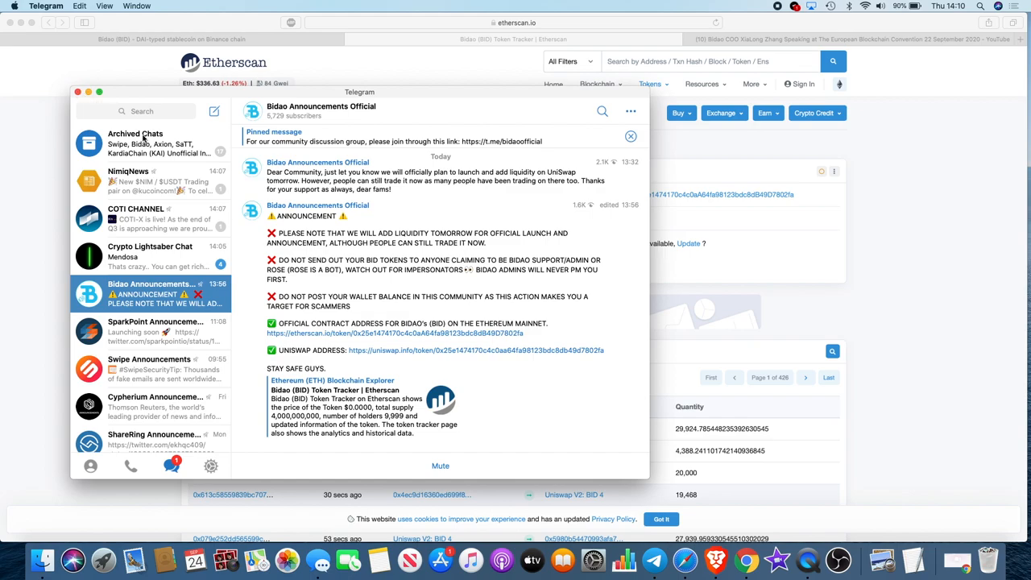
left_click(136, 141)
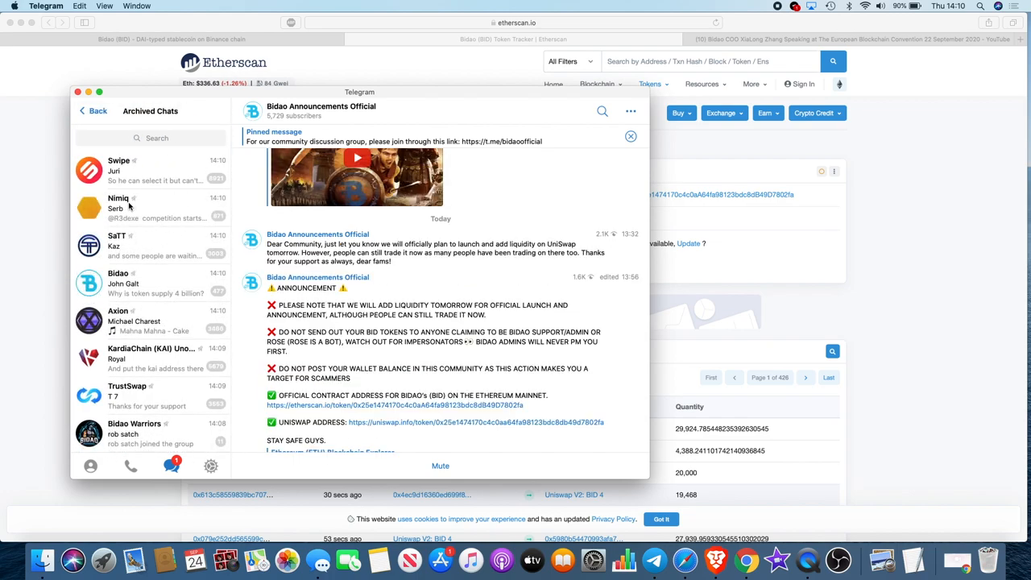
left_click(91, 110)
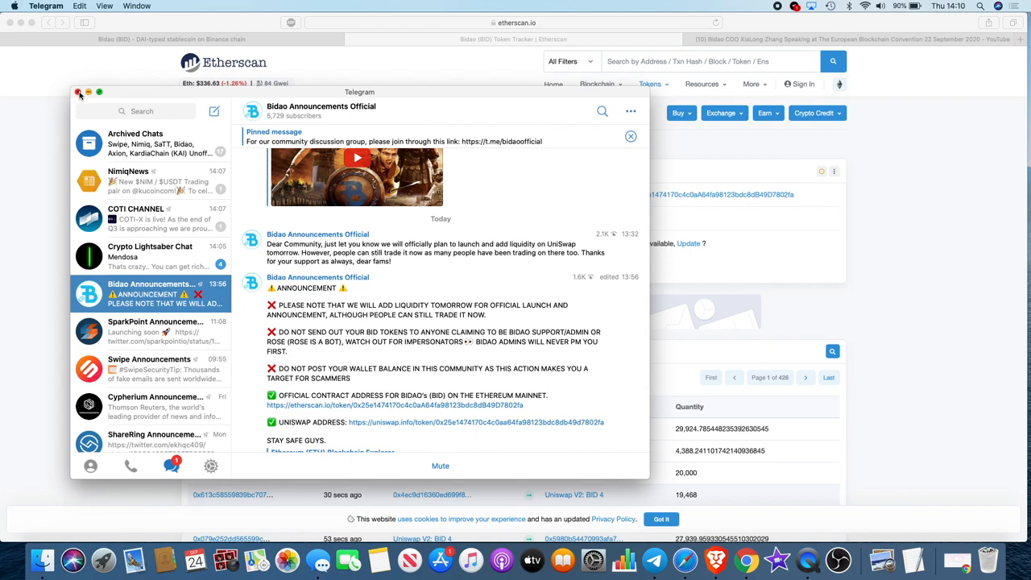
Put Telegram away and return to the Etherscan Bidao (BID) token page
left_click(79, 92)
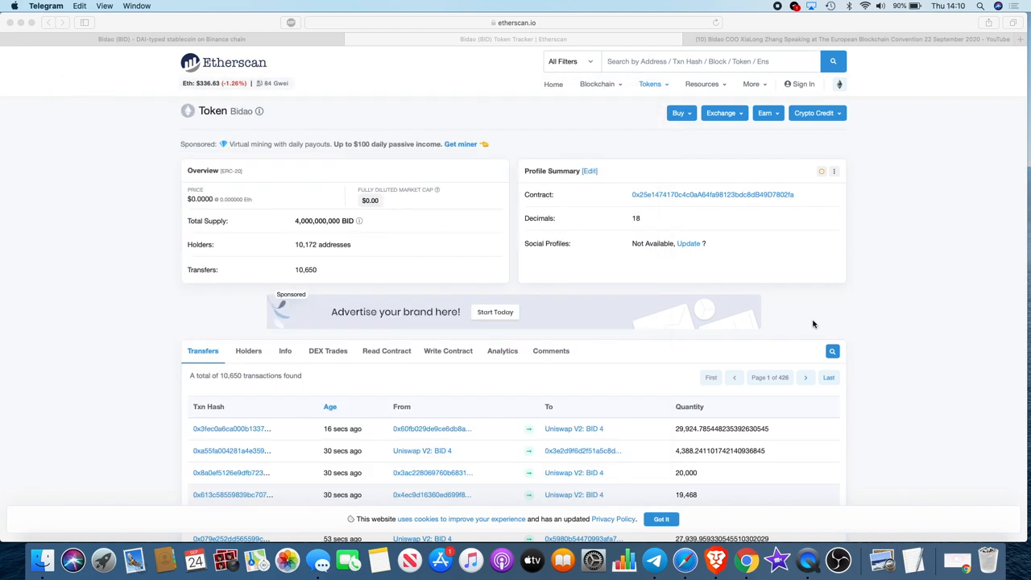
mouse_move(909, 258)
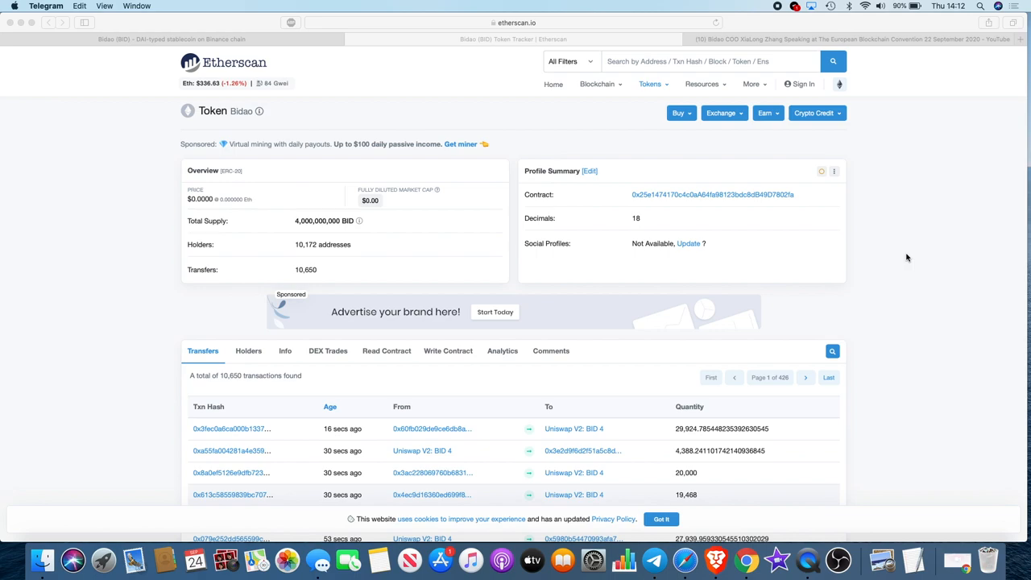
Switch to the YouTube tab playing the Bidao COO XiaoLong Zhang convention talk
left_click(851, 39)
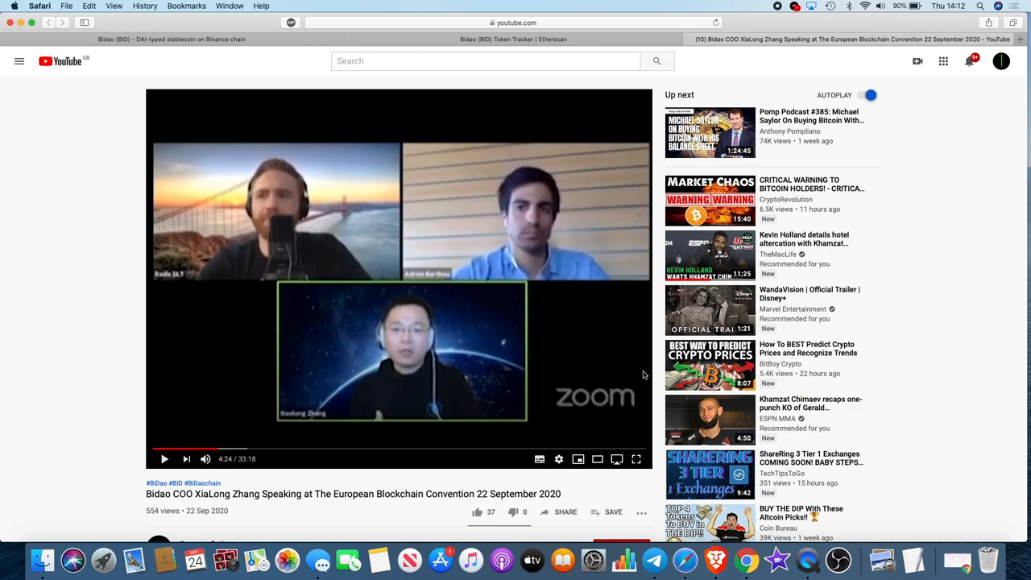
mouse_move(413, 367)
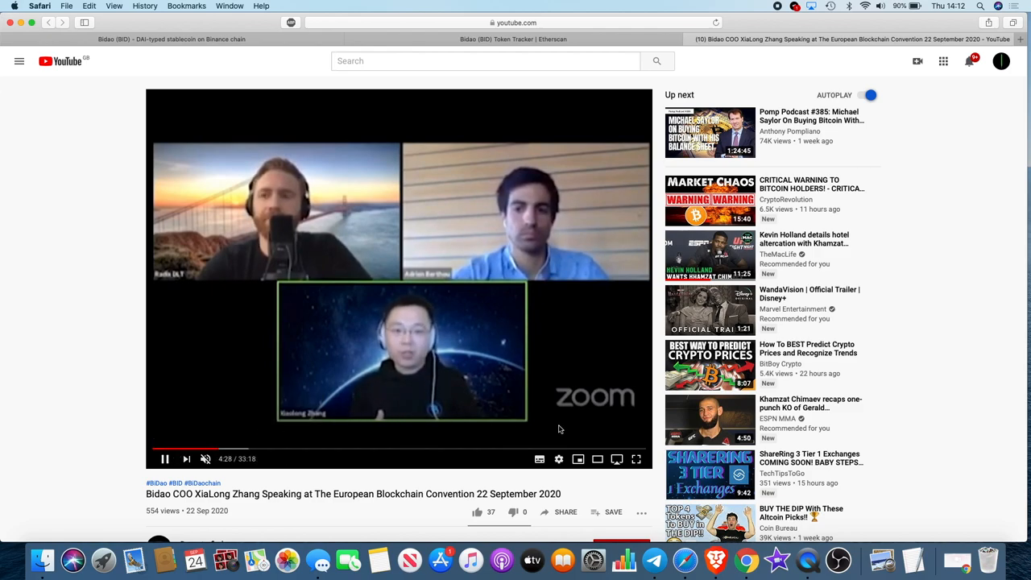
Scroll the bidaochain.com site down to the CEO, CTO, CMO and COO team profiles
left_click(171, 38)
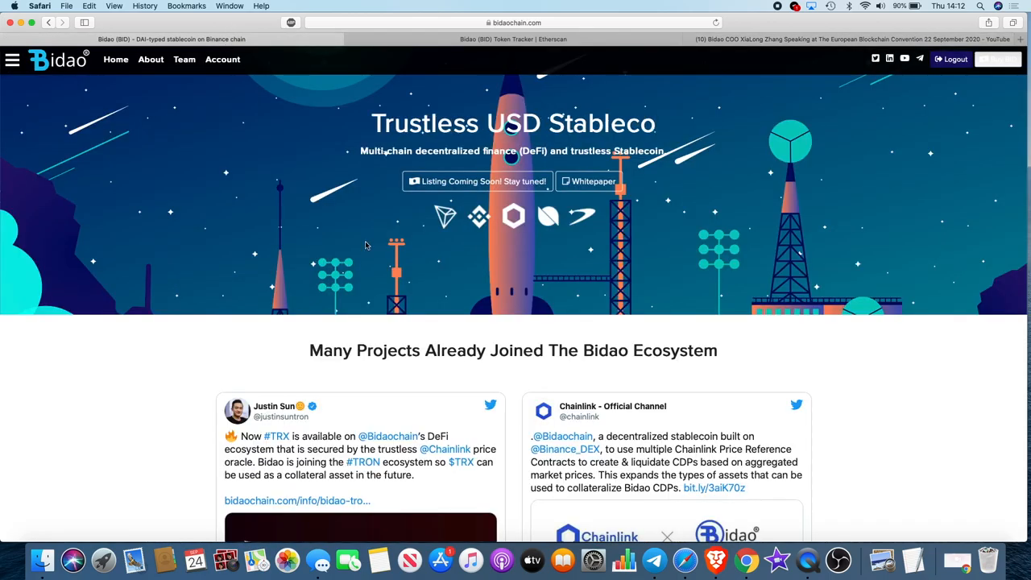
scroll("down", 3)
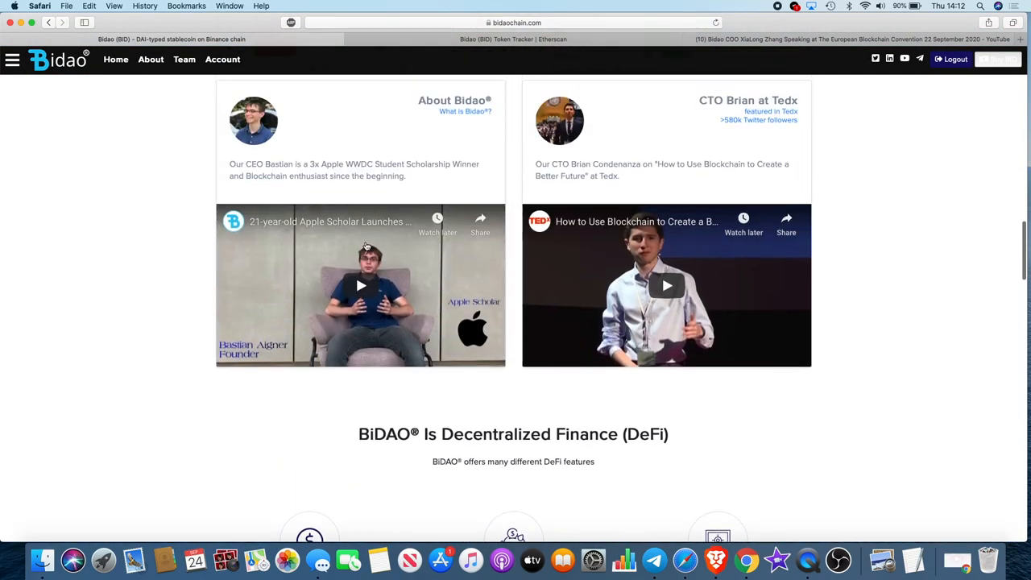
scroll("down", 3)
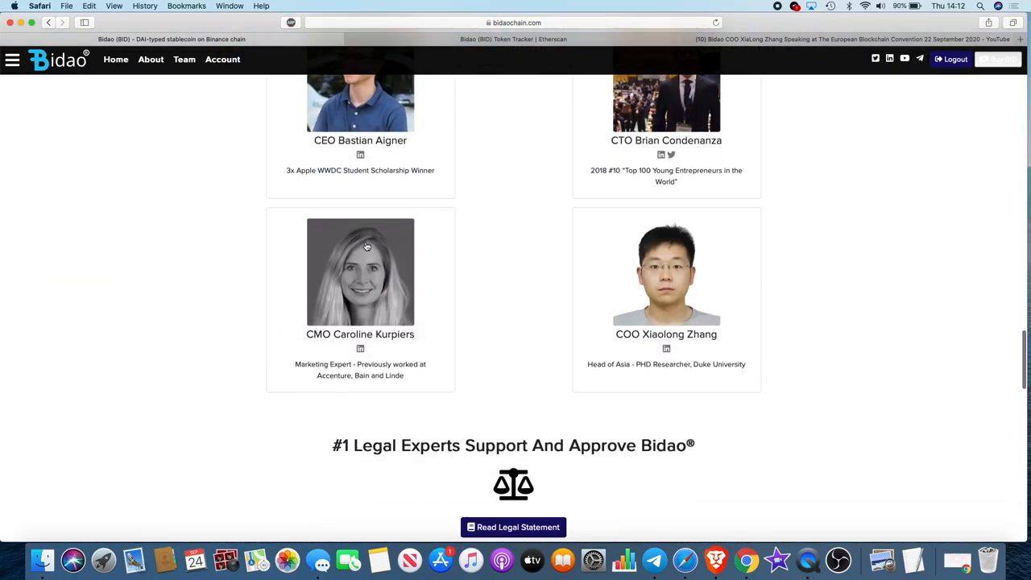
scroll("down", 3)
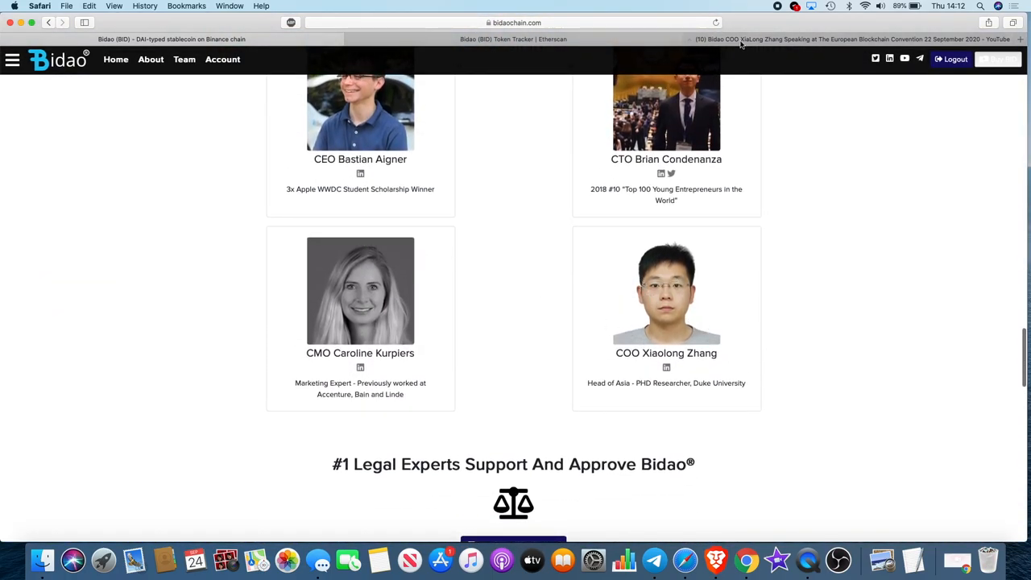
left_click(852, 39)
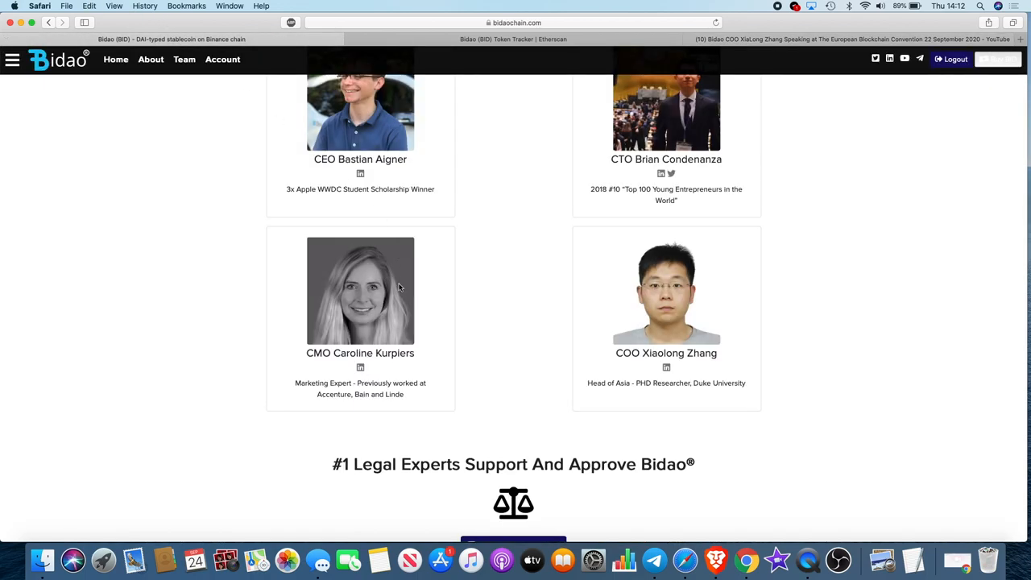
mouse_move(695, 68)
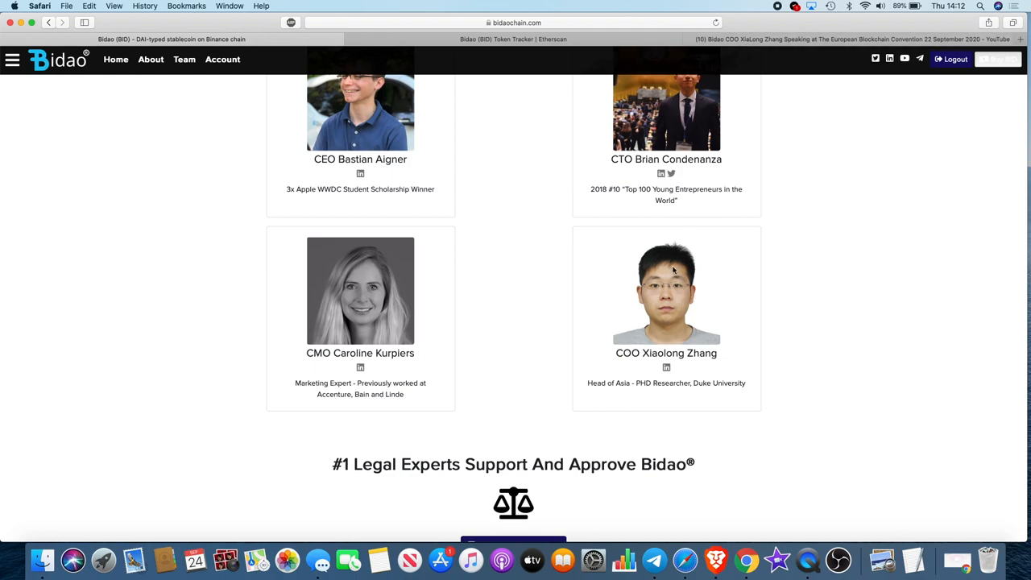
mouse_move(658, 299)
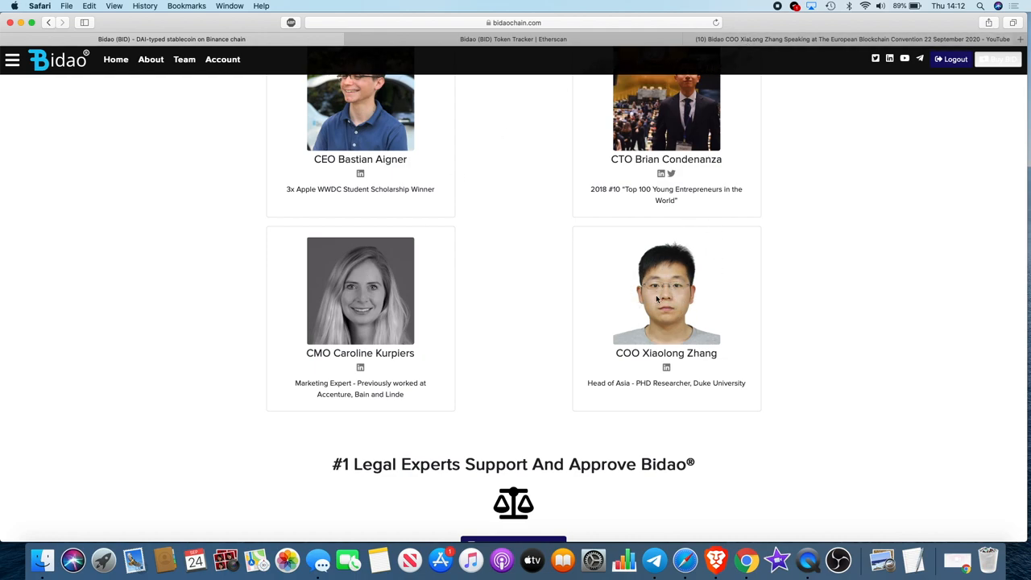
mouse_move(365, 282)
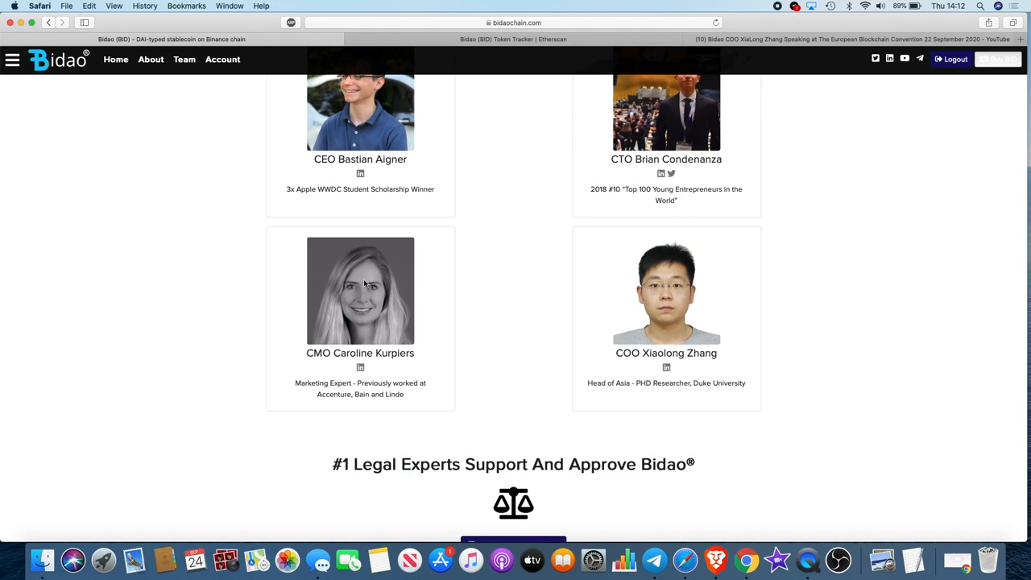
mouse_move(378, 303)
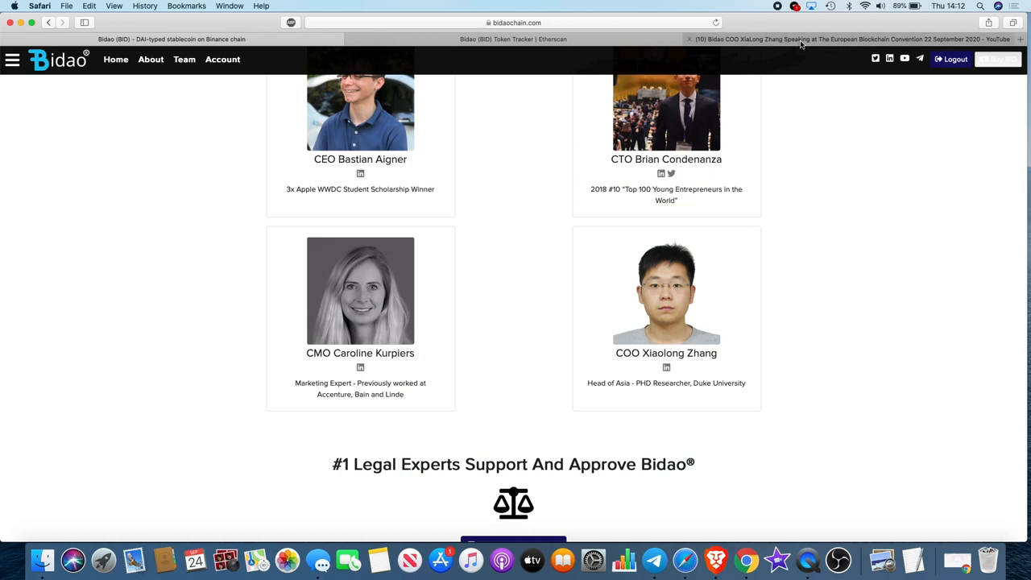
Revisit the COO convention video, then switch back to the Etherscan Bidao token tab
left_click(854, 39)
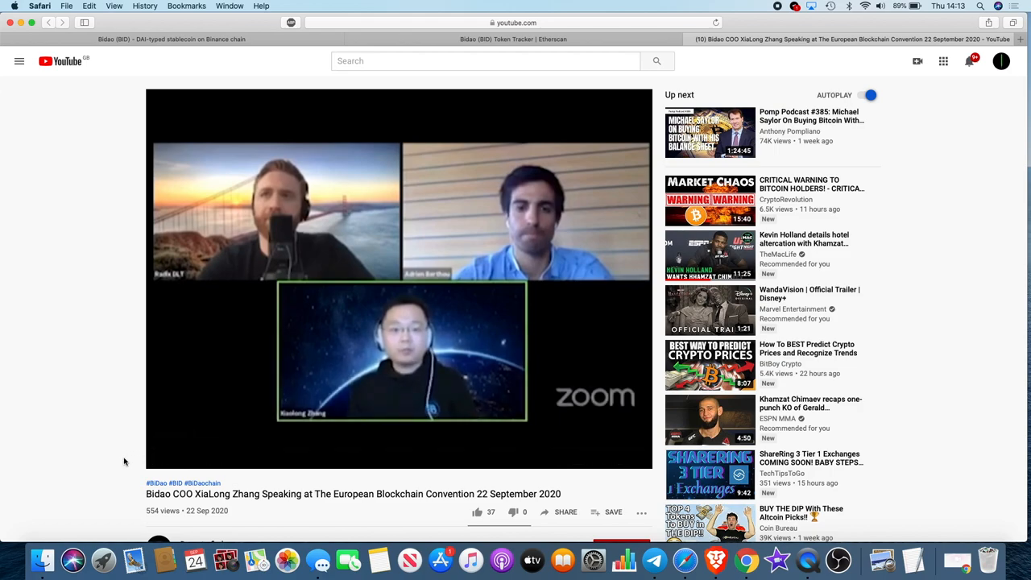
scroll("down", 3)
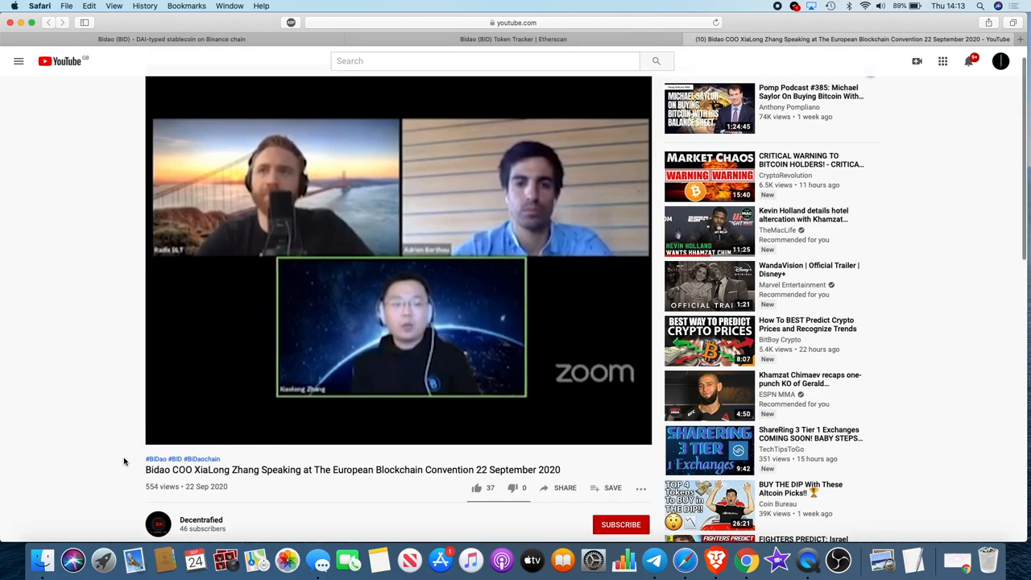
left_click(399, 258)
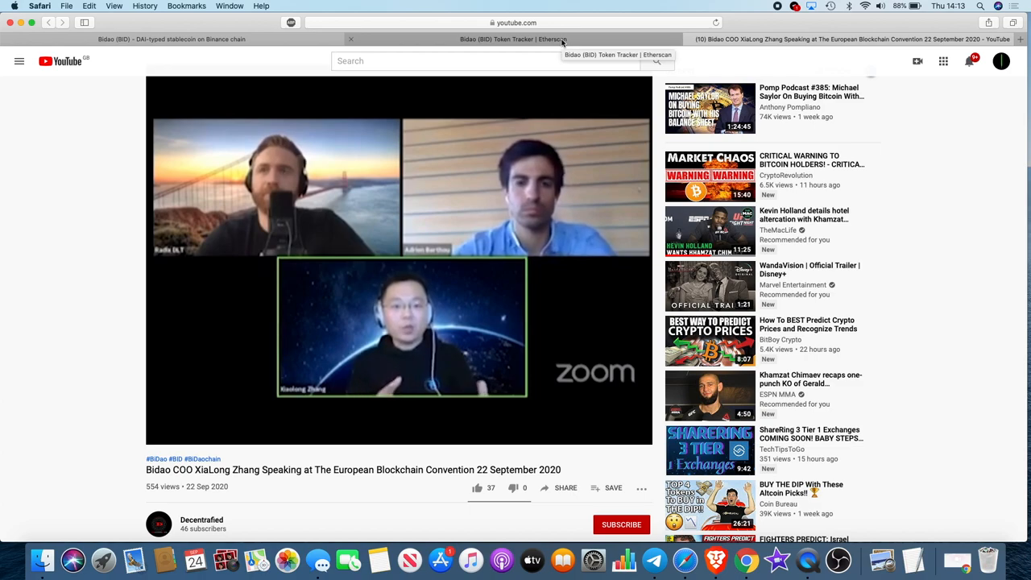
left_click(514, 39)
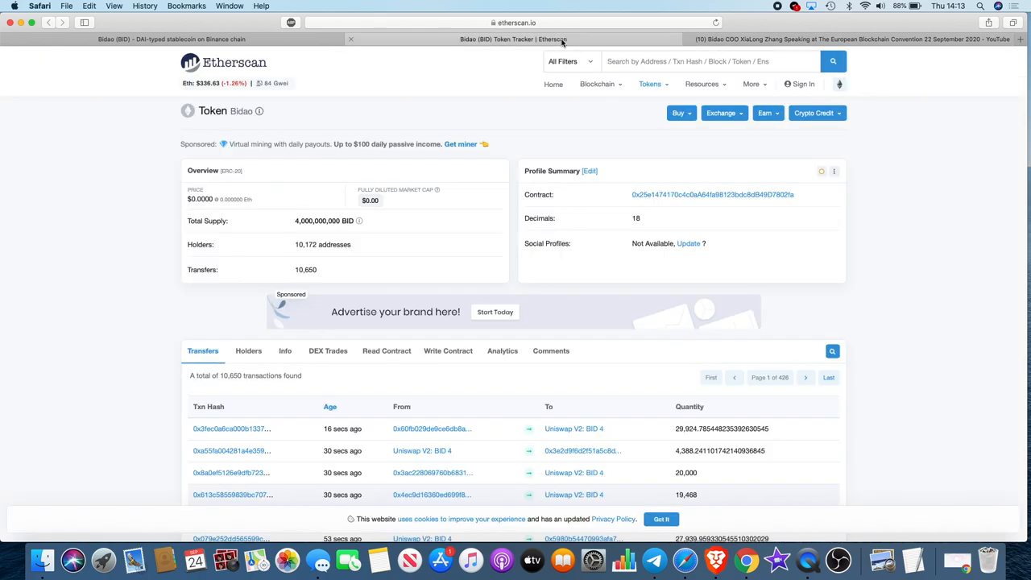